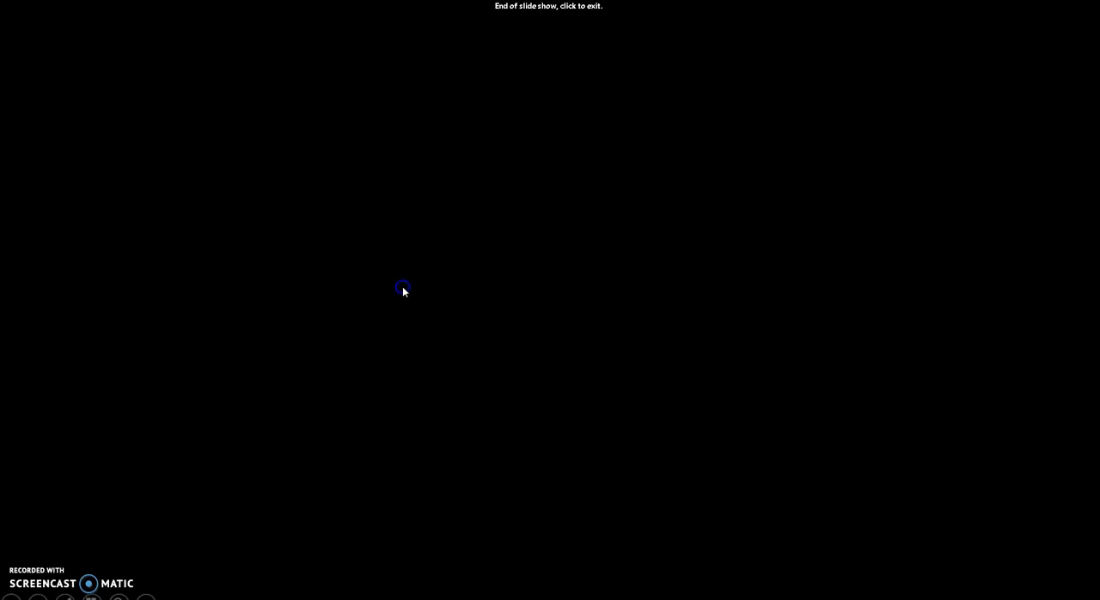
# End the slide show and display slide 2 with the source string and [^a-zA-Z] pattern
pyautogui.click(401, 288)
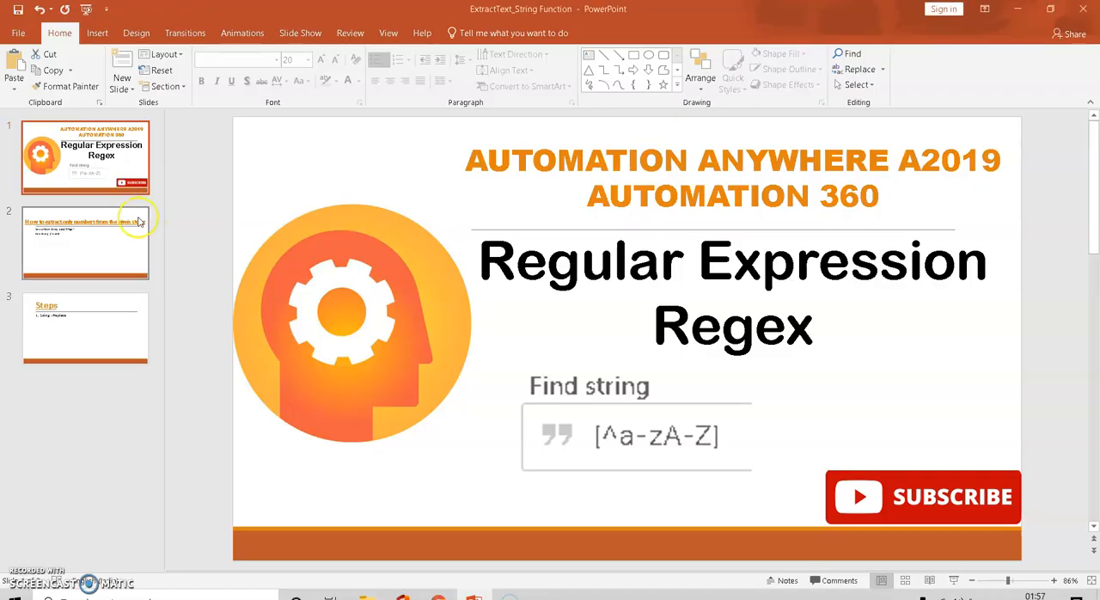
pyautogui.click(85, 243)
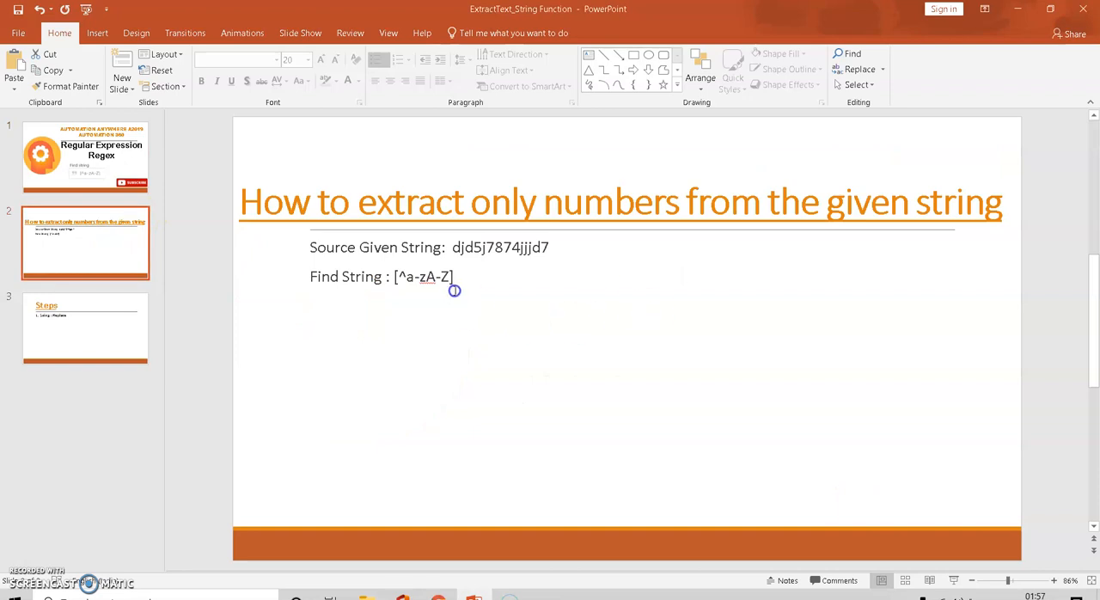
pyautogui.moveTo(464, 279)
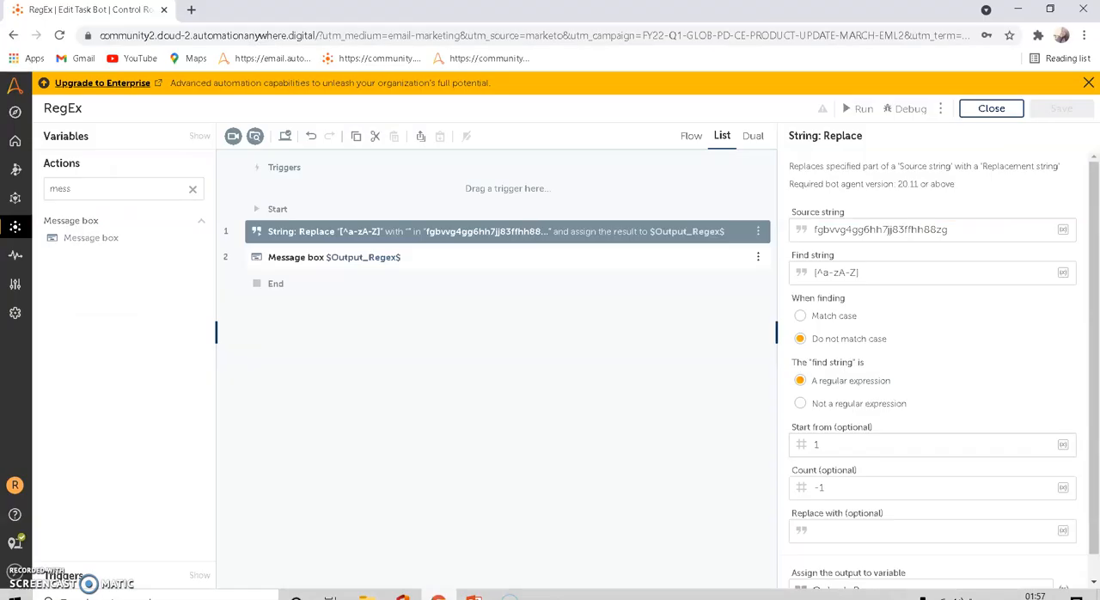
pyautogui.moveTo(445, 248)
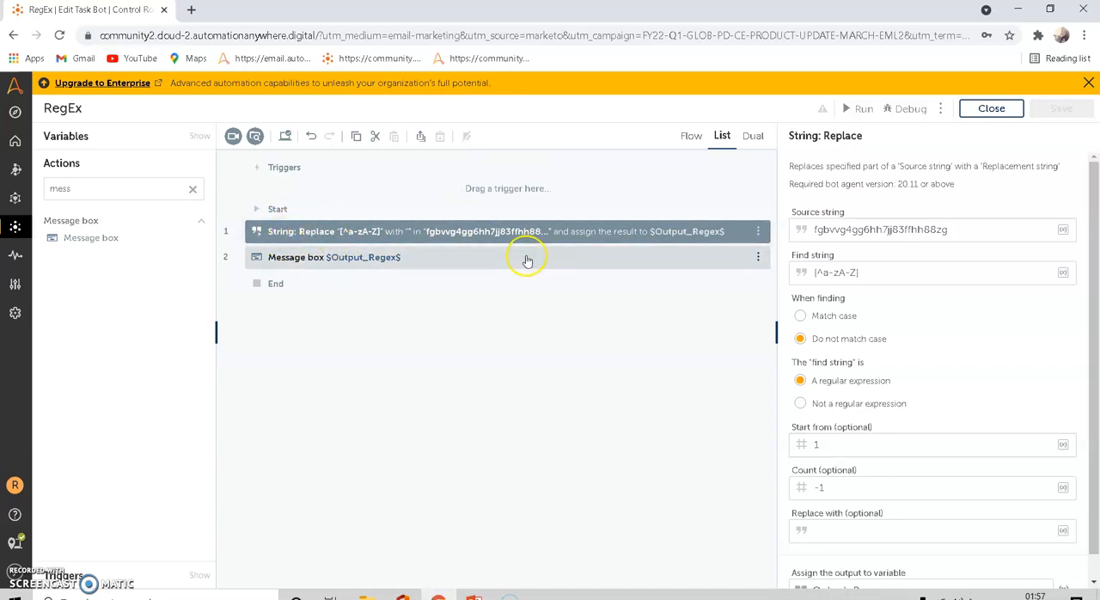
pyautogui.doubleClick(880, 229)
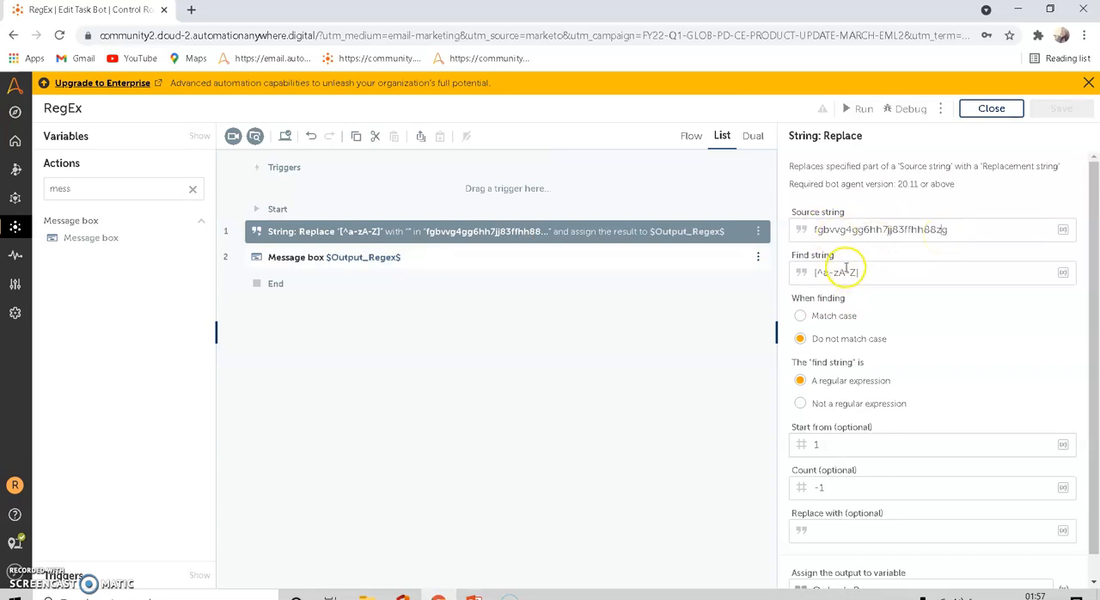
pyautogui.doubleClick(833, 272)
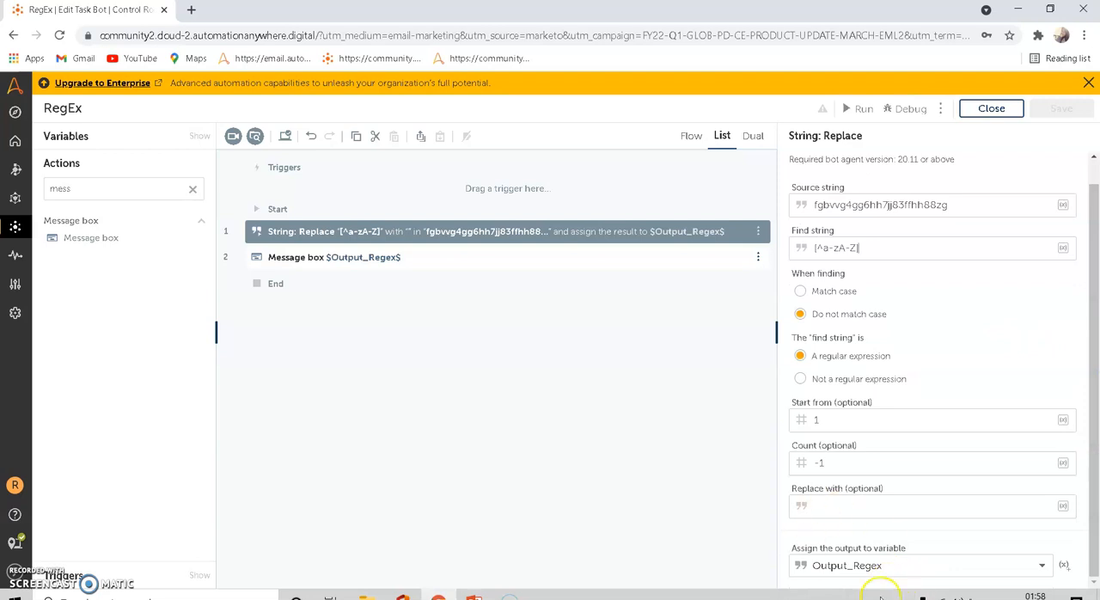
pyautogui.moveTo(573, 429)
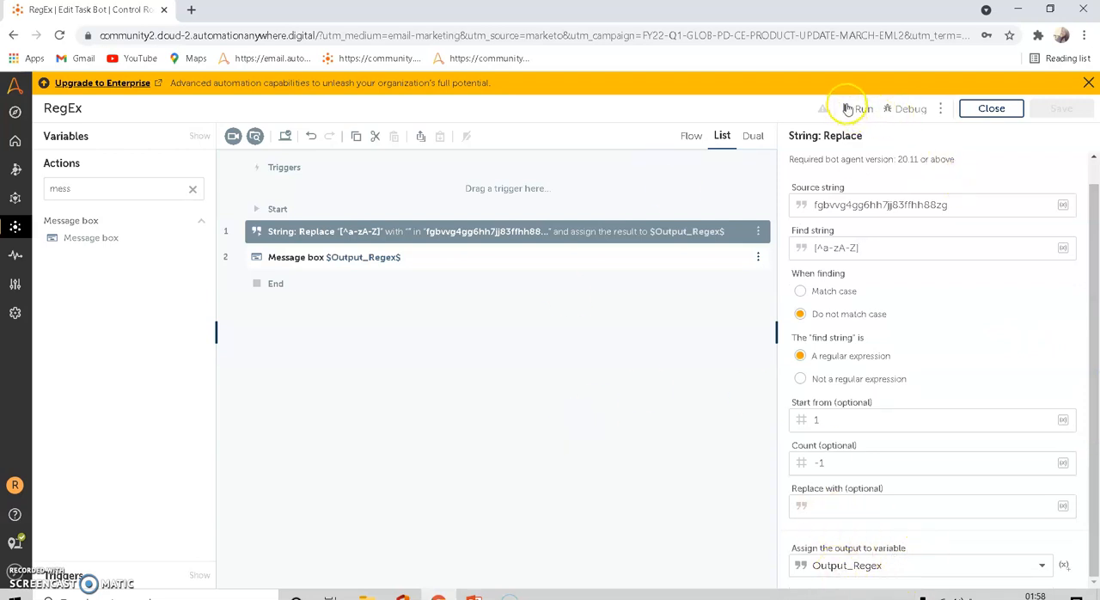
# Run the RegEx bot, view its letters-only message, and close it
pyautogui.click(863, 108)
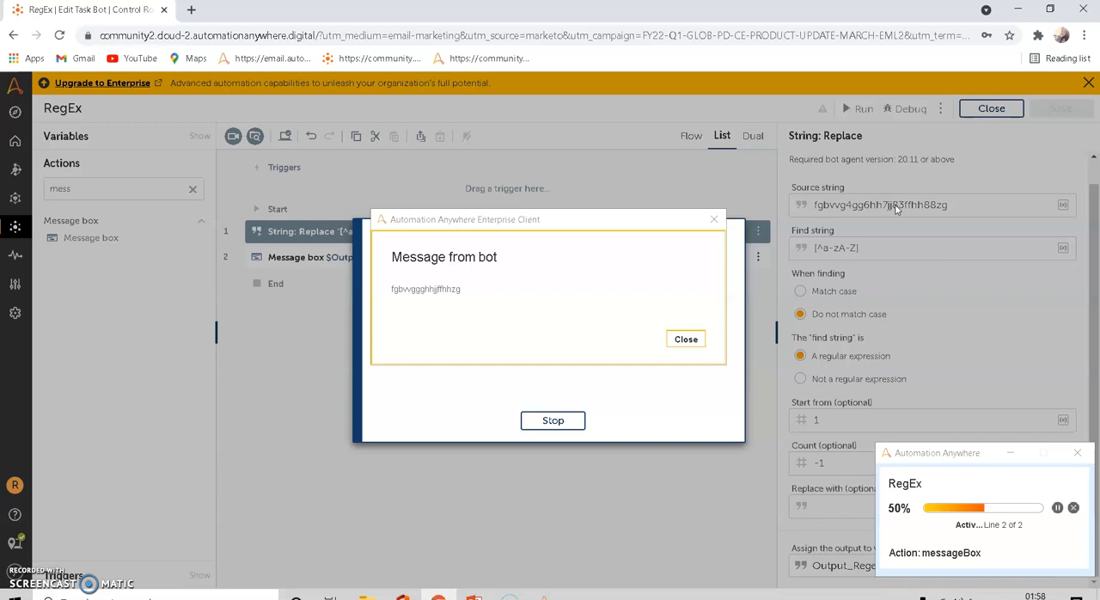
pyautogui.click(686, 339)
pyautogui.write('fgbvvg4gg  djd5j7874jjjd7')
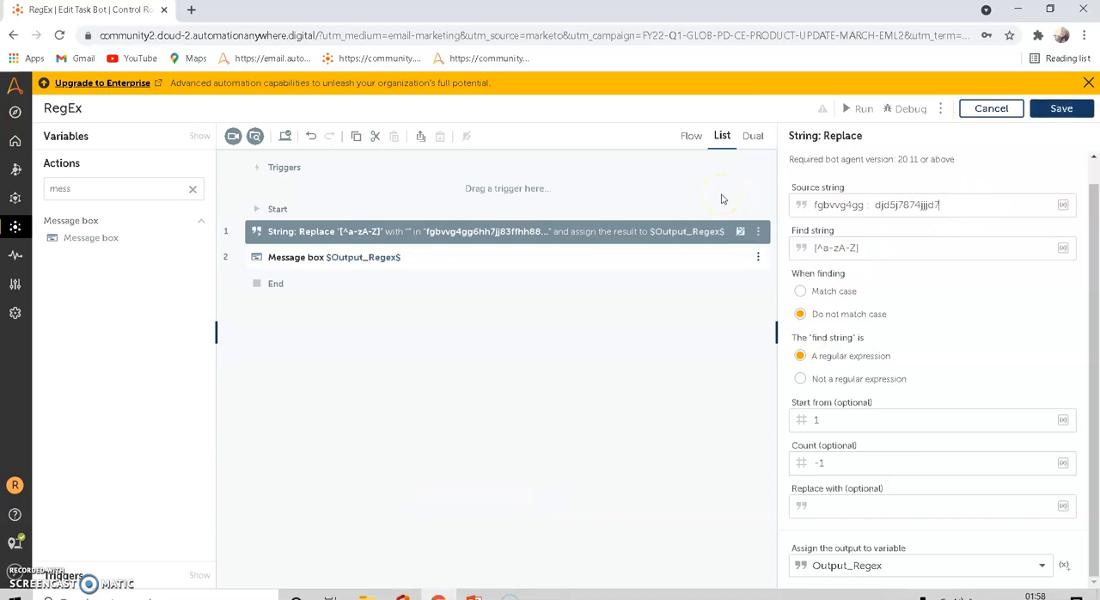
pyautogui.moveTo(721, 198)
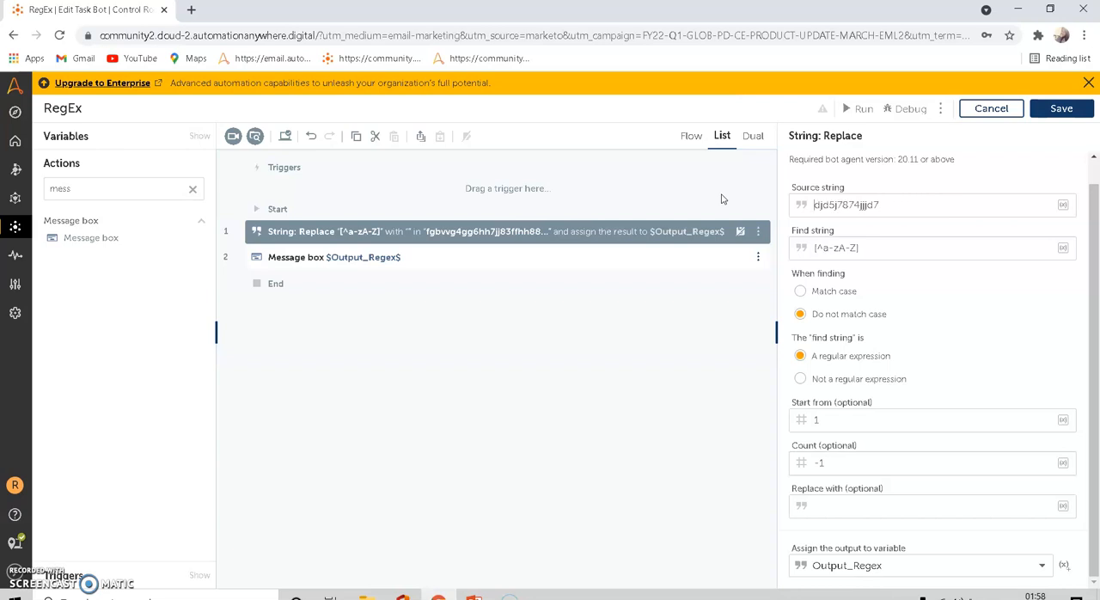
# Apply djd5j7874jjjd7 as the String: Replace step's source string
pyautogui.click(1061, 108)
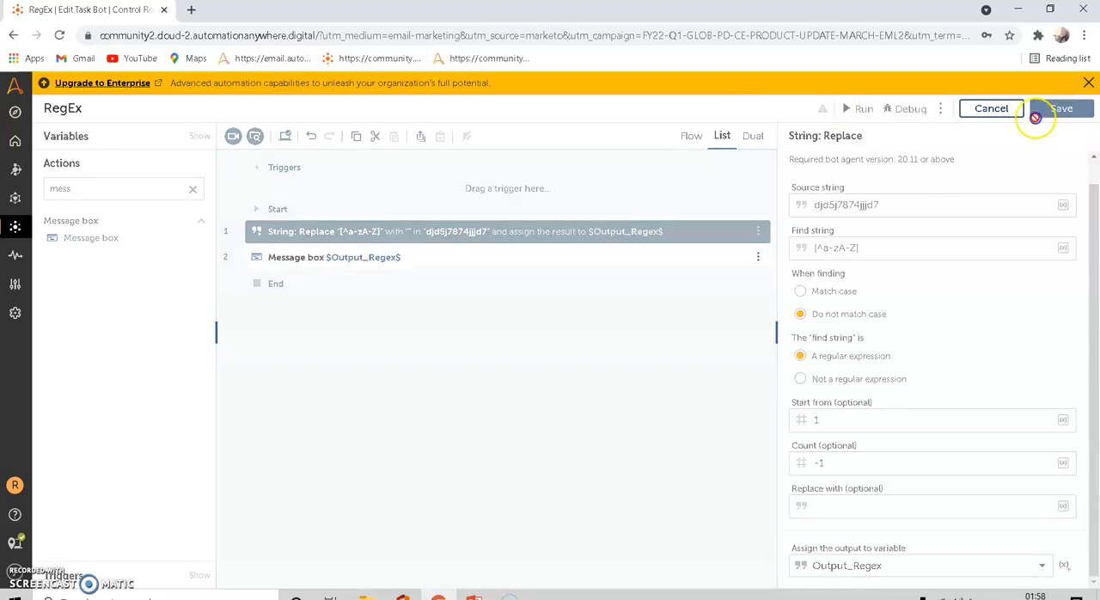
# Save the bot, rerun it, and close the djdjjjd letters-only message
pyautogui.click(1063, 108)
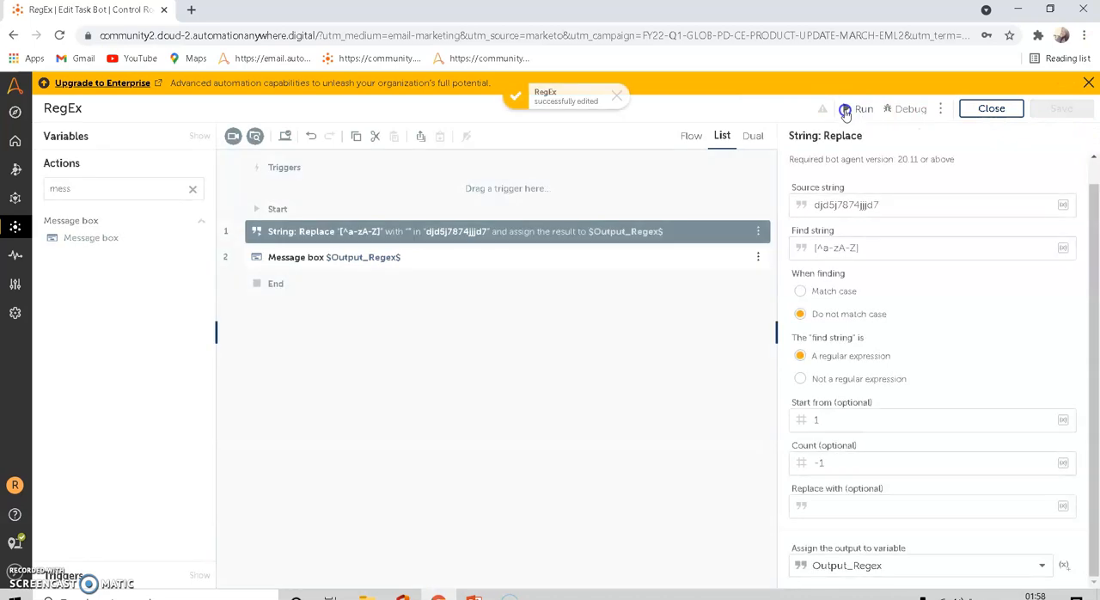
pyautogui.click(862, 108)
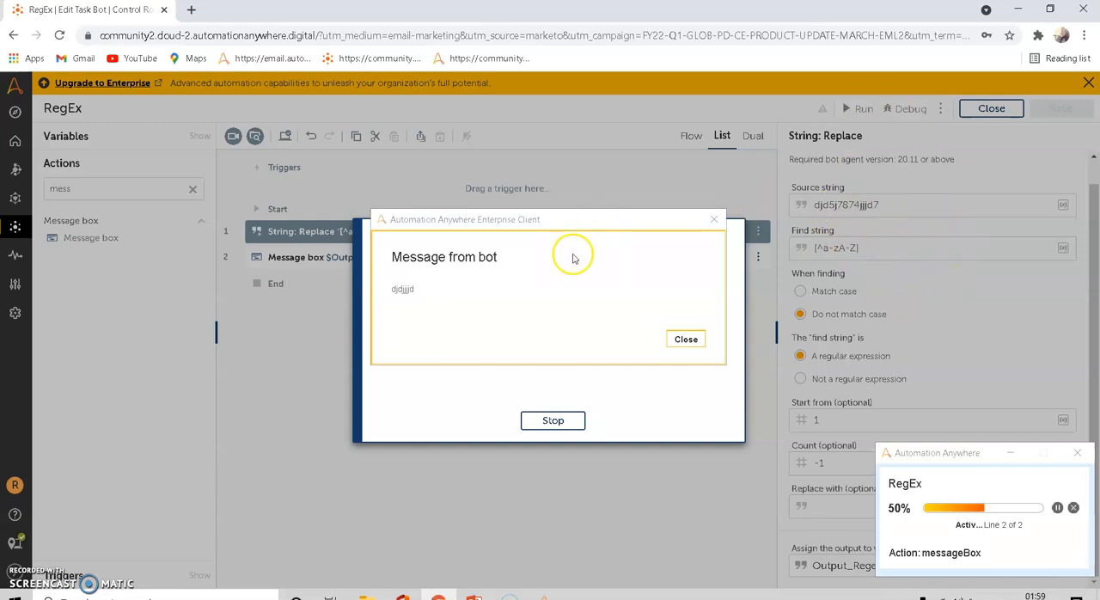
pyautogui.click(686, 339)
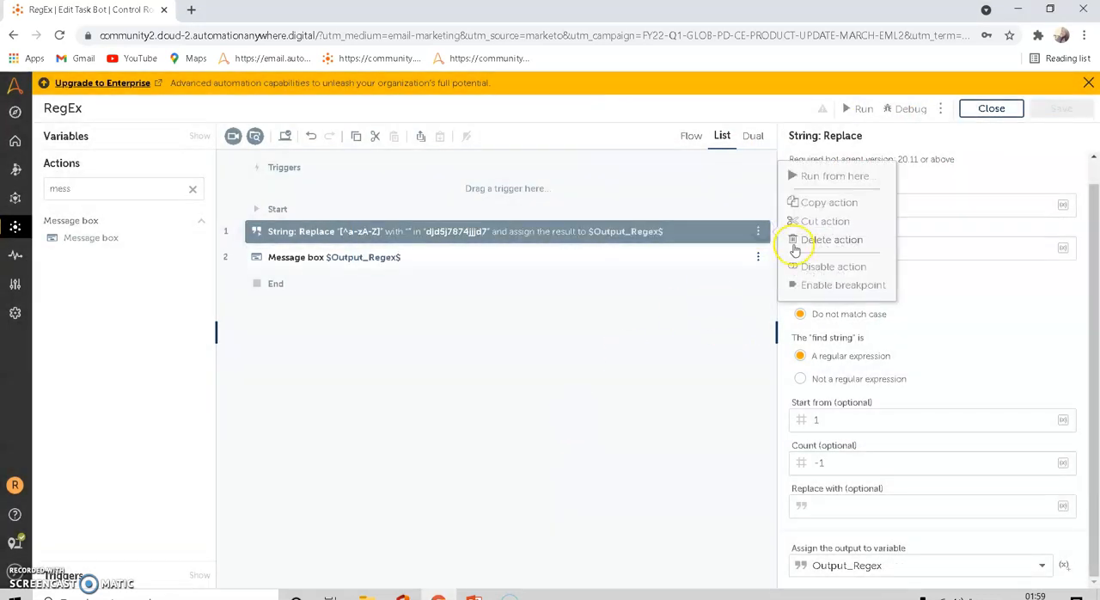
# Delete the Replace and Message box actions, then search actions for 'str'
pyautogui.click(834, 240)
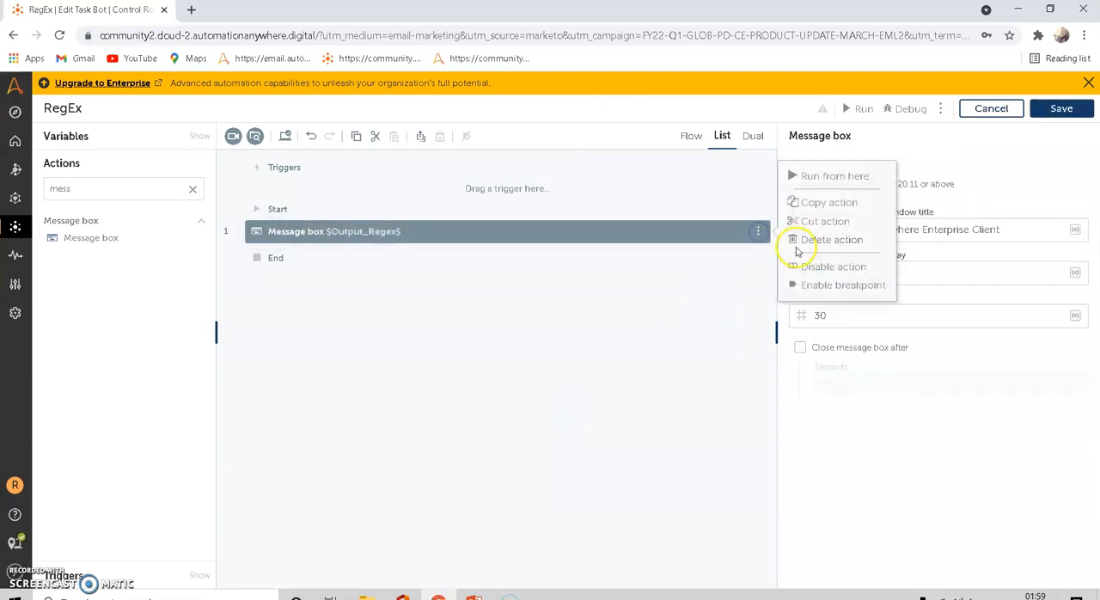
pyautogui.click(833, 239)
pyautogui.write('s')
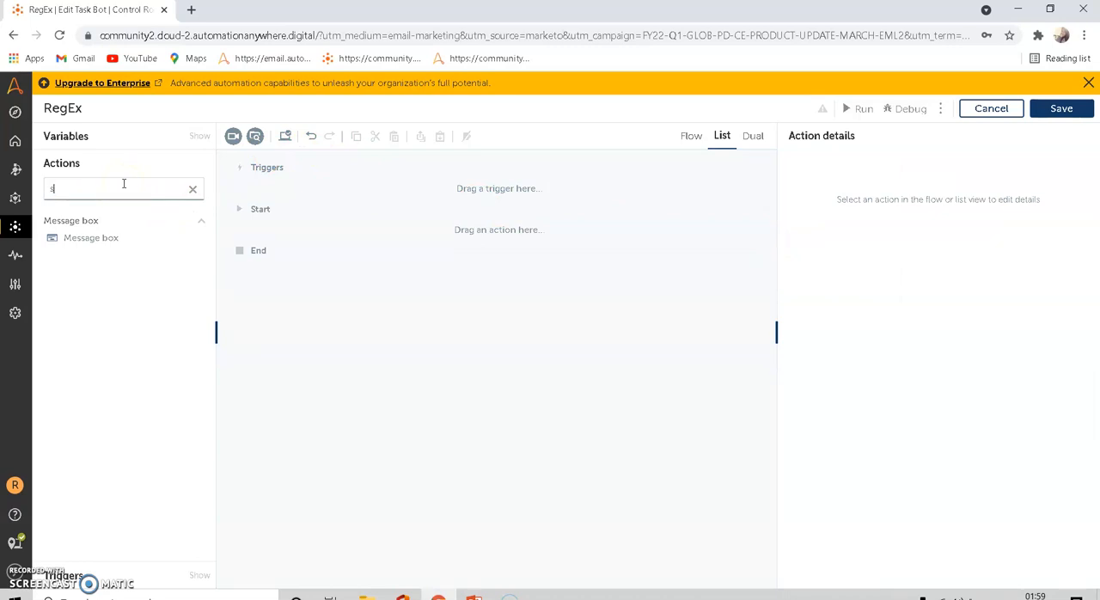
pyautogui.write('tr')
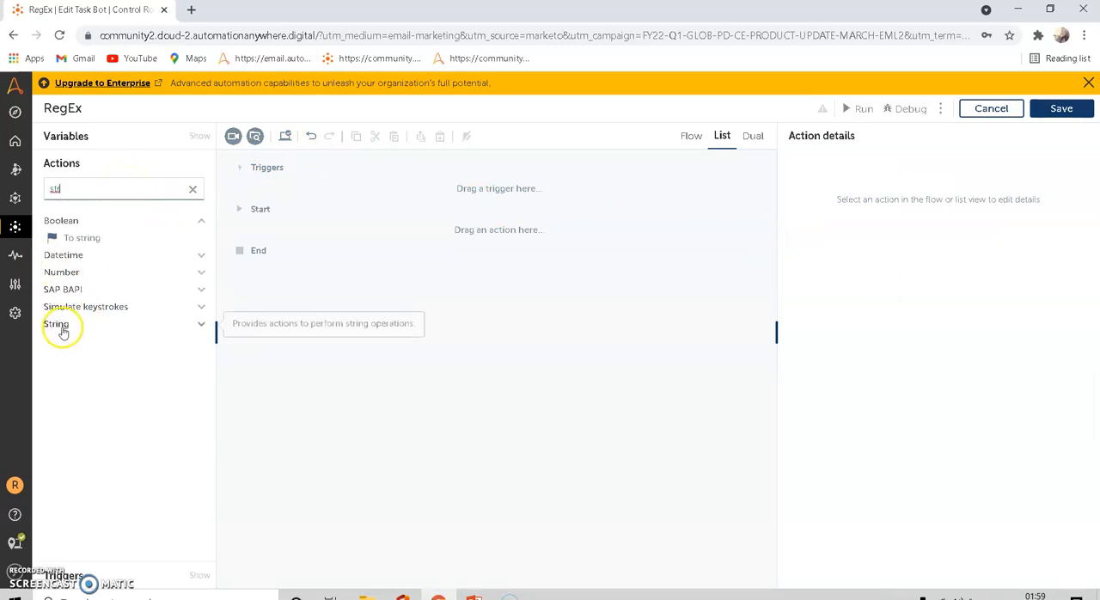
# Add String: Replace on hghbgf5g66hhj7hg4 with regex [^a-zA-Z], output to Output_Regex
pyautogui.click(56, 323)
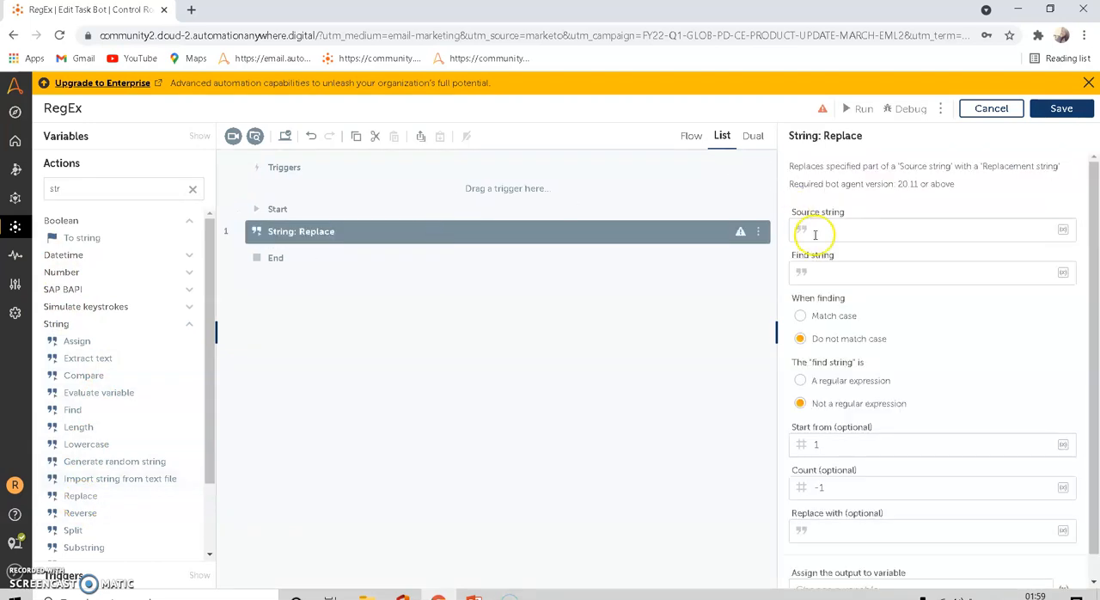
pyautogui.write('jrghbgf')
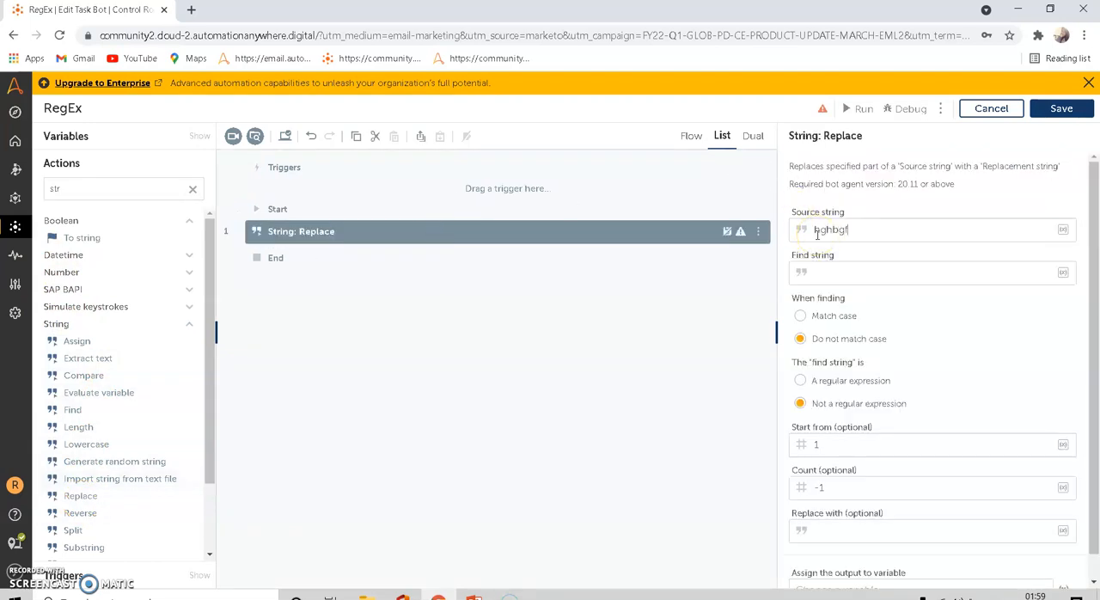
pyautogui.write('5g66hhj7hg4')
pyautogui.click(932, 272)
pyautogui.write('[^a-zA-Z]')
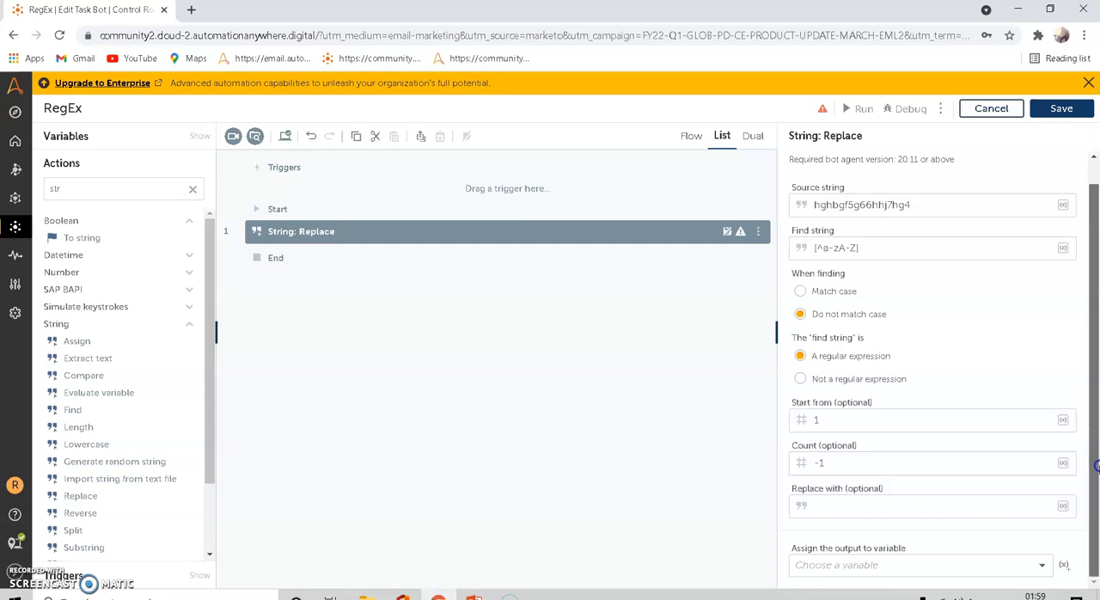
pyautogui.click(920, 565)
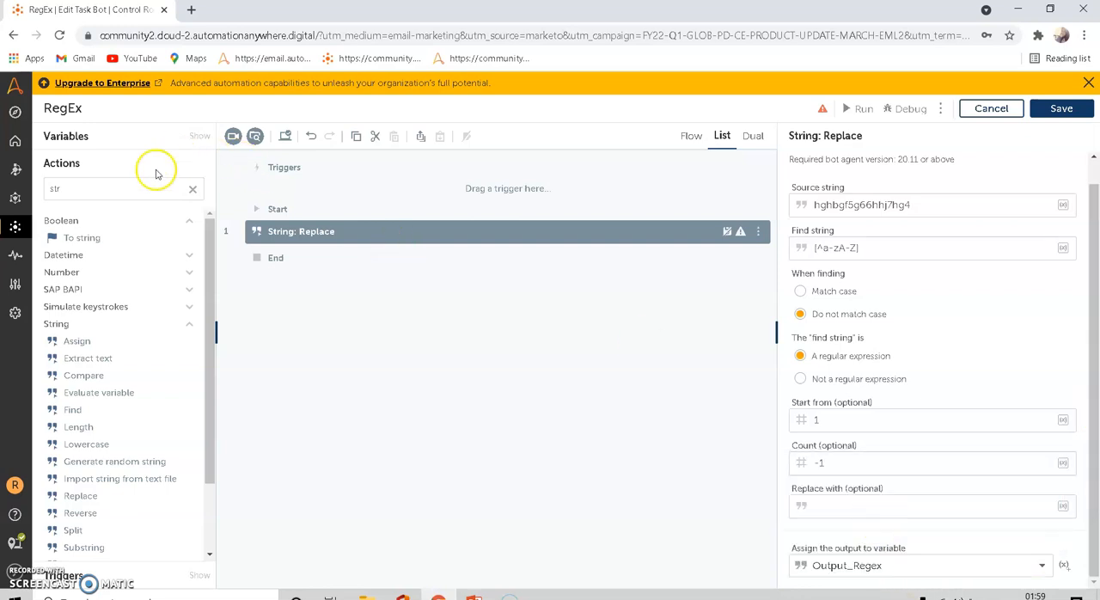
# Add a Message box showing $Output_Regex$ after the replace step and save the bot
pyautogui.write('mess')
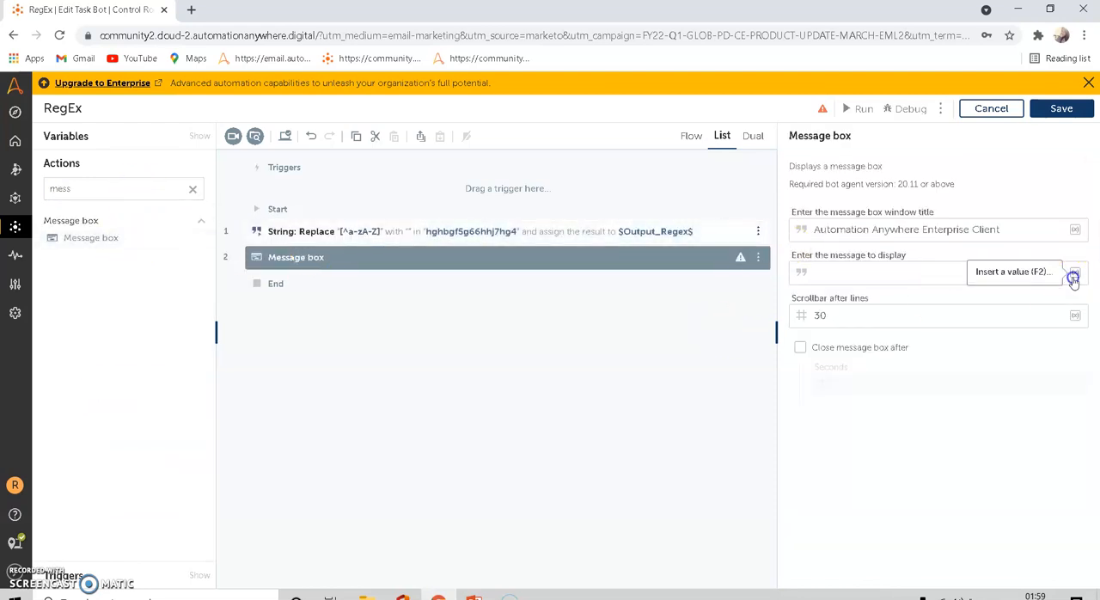
pyautogui.click(1073, 271)
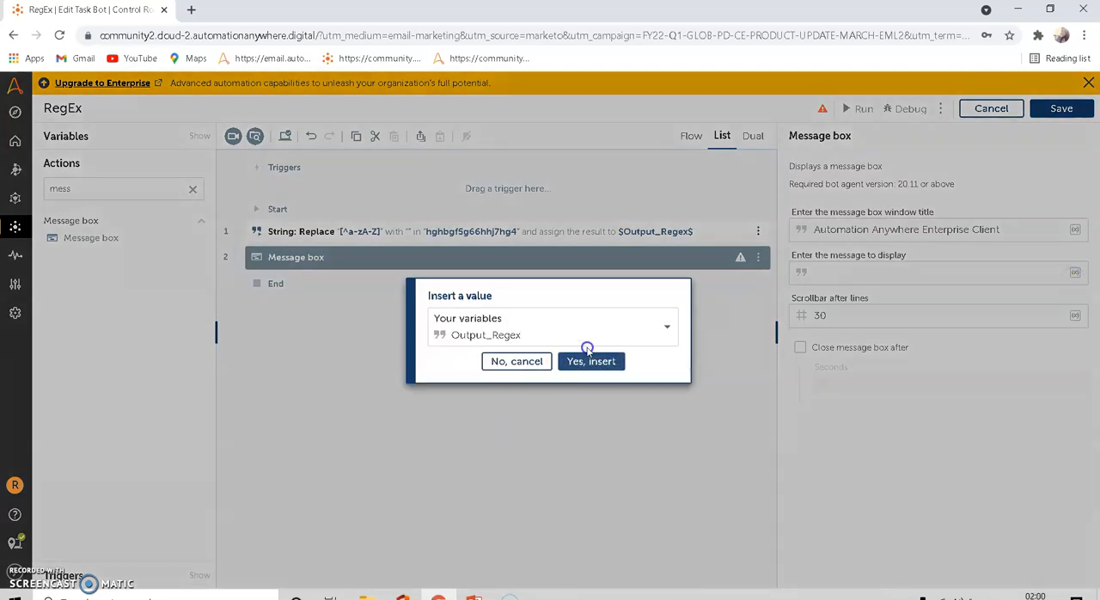
pyautogui.click(591, 361)
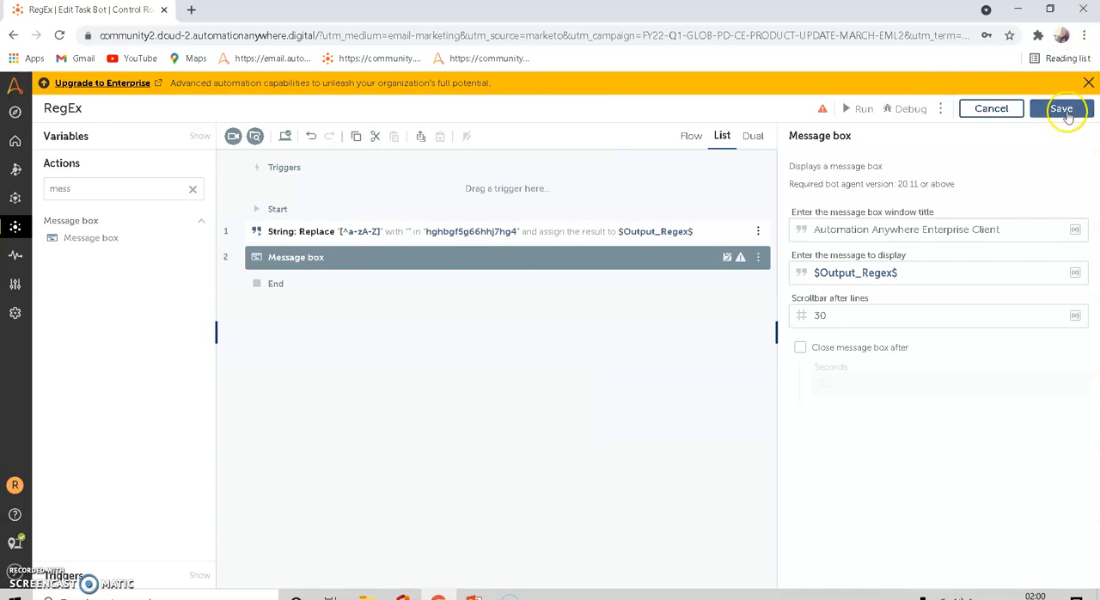
pyautogui.click(1062, 108)
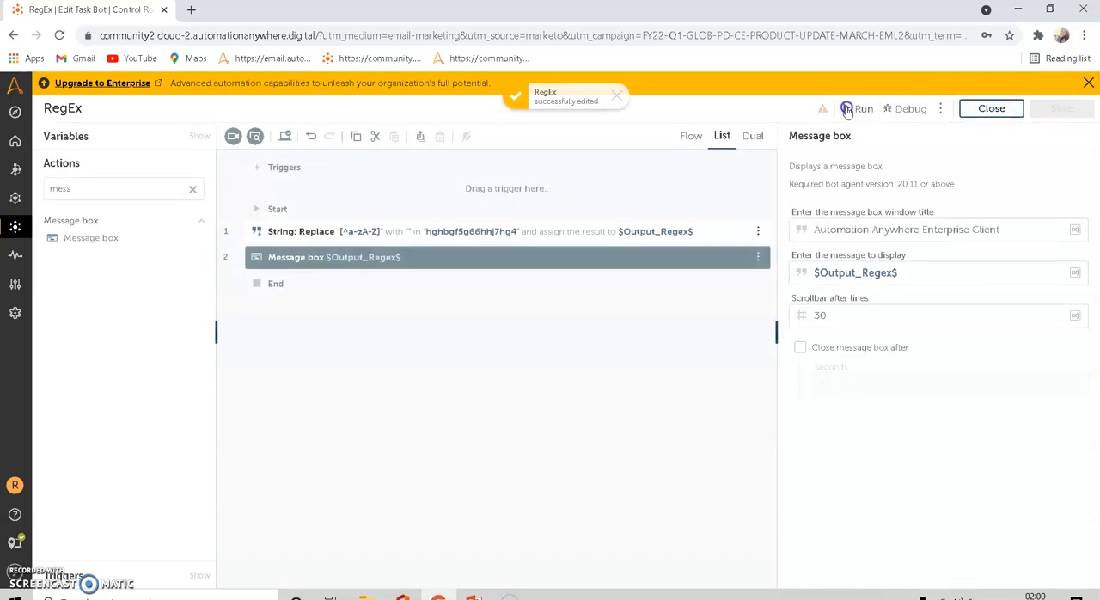
# Run the rebuilt bot, read the hghbgfghhjhg message, and close both run dialogs
pyautogui.click(863, 108)
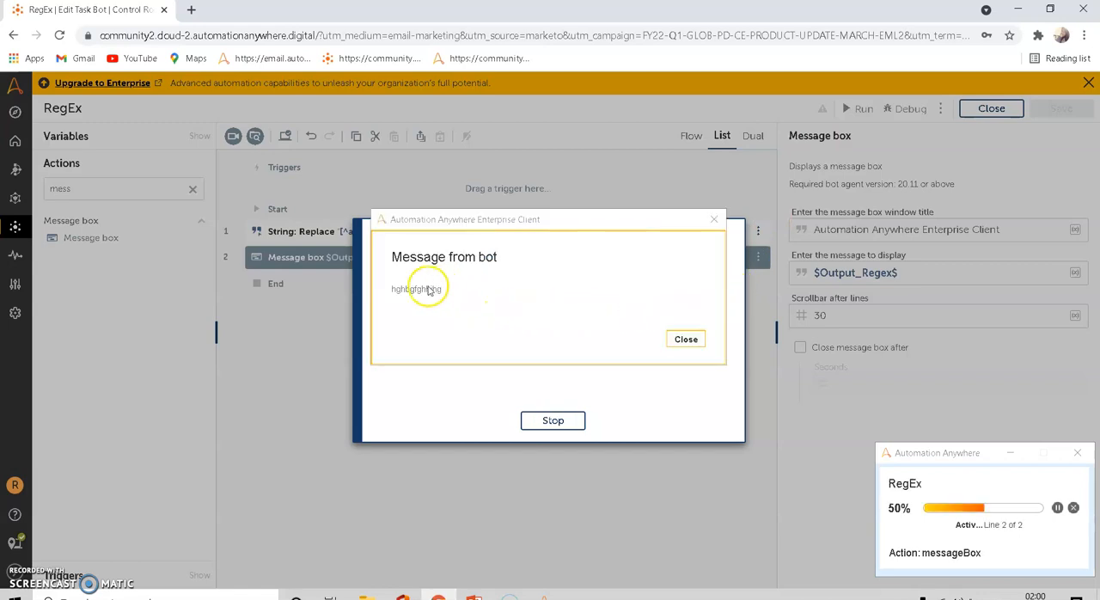
pyautogui.moveTo(520, 304)
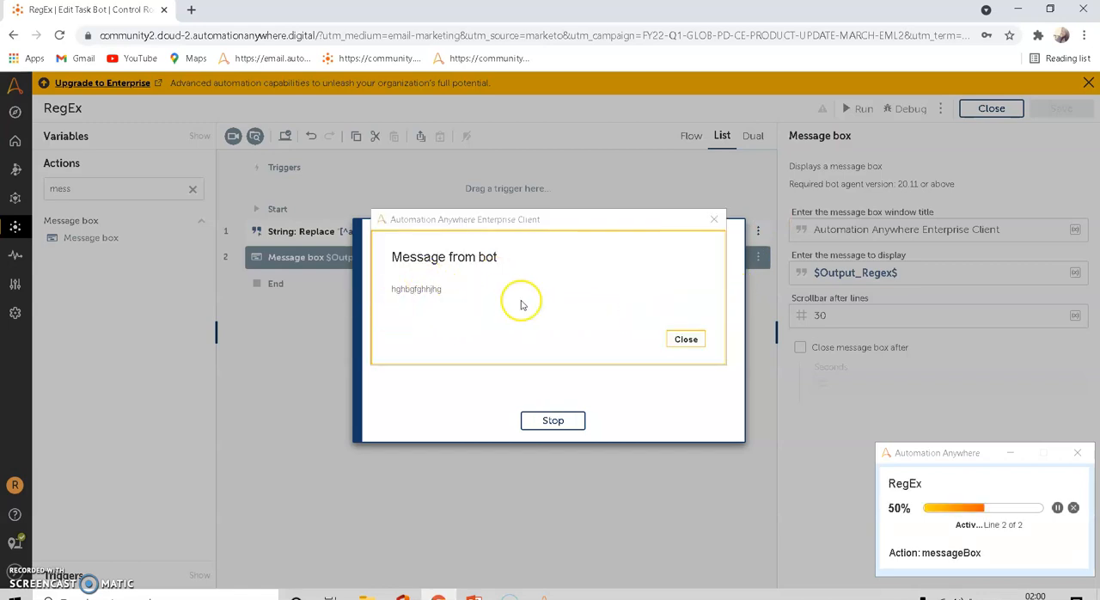
pyautogui.click(684, 339)
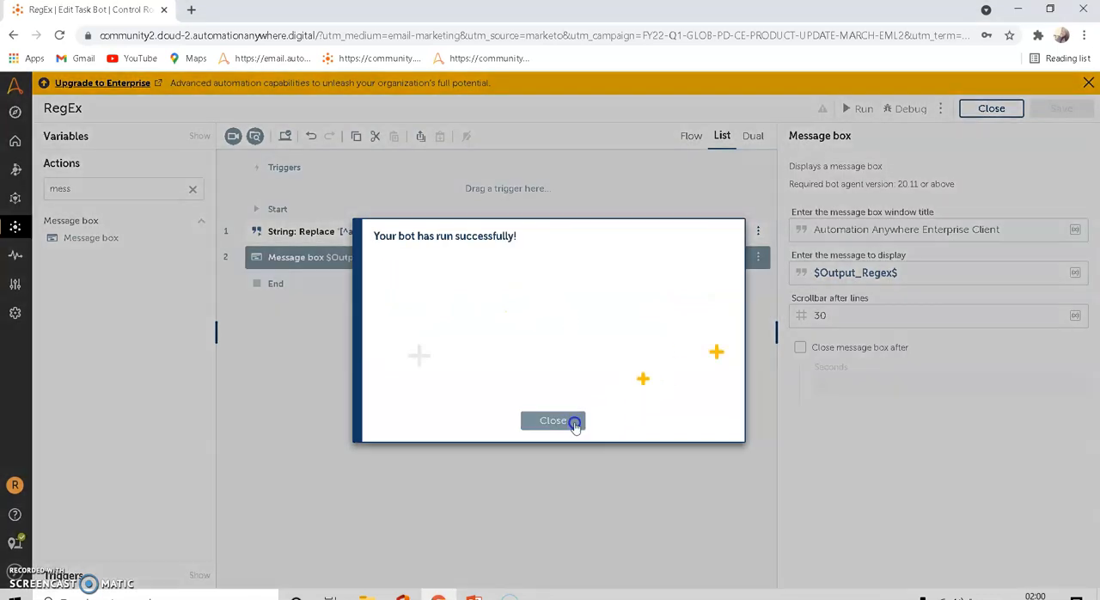
pyautogui.click(553, 420)
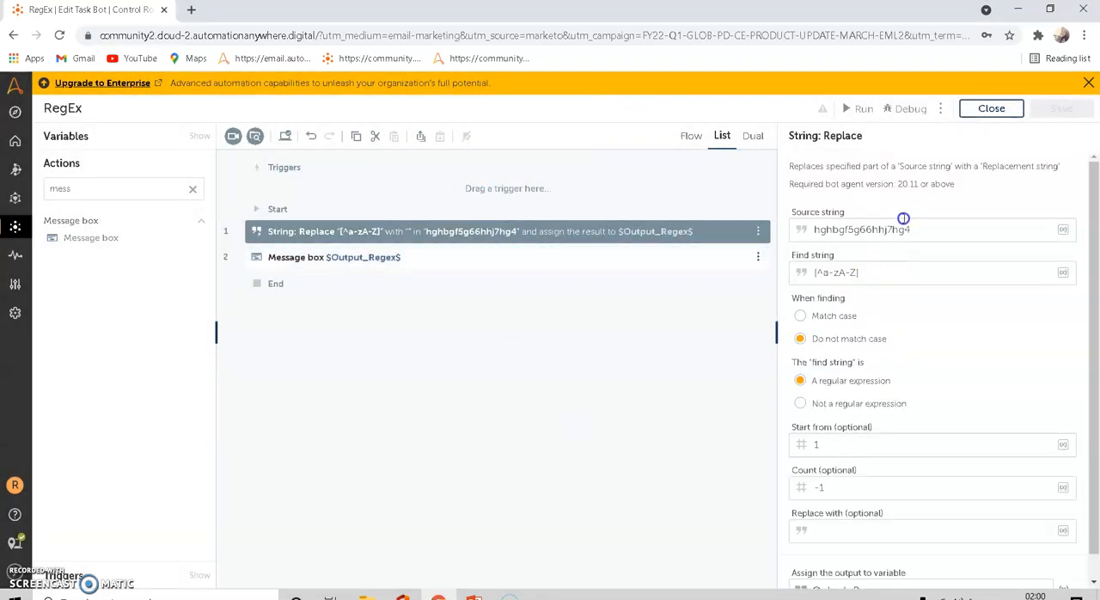